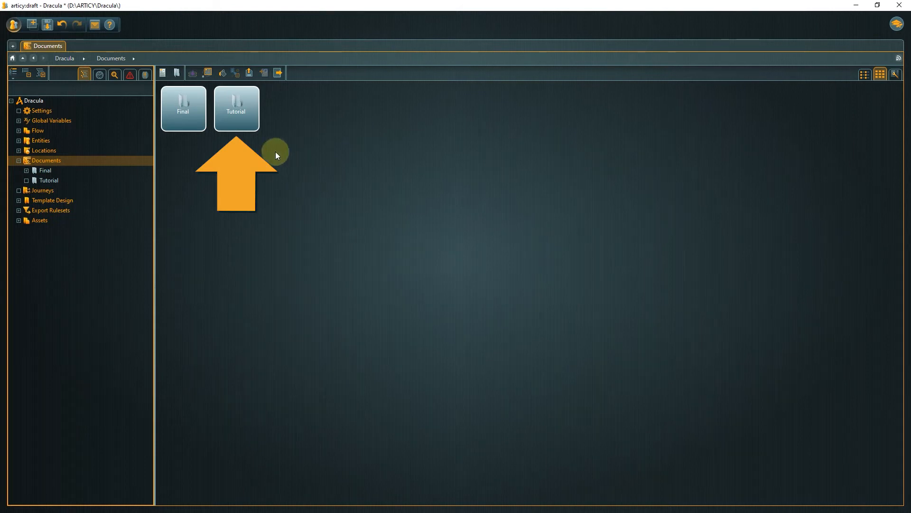
Create a new document named Cutscene Tutorial inside the Tutorial documents folder
double_click(236, 108)
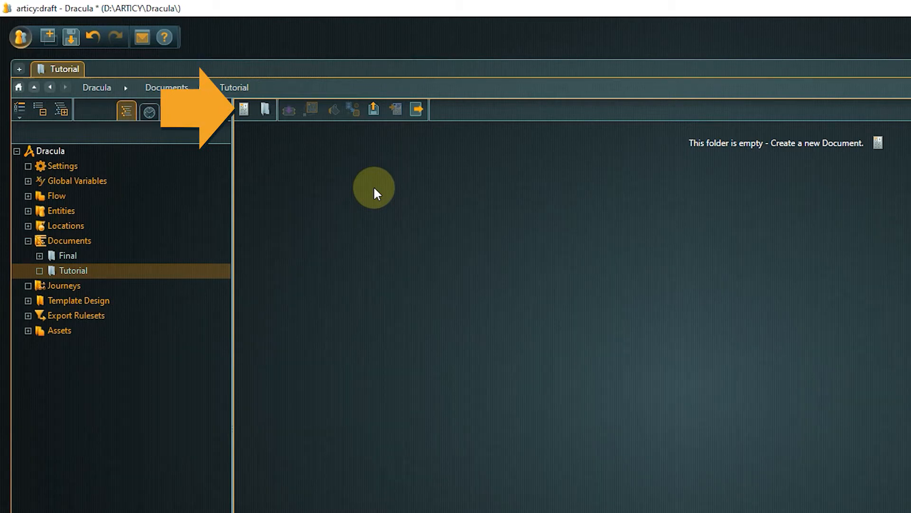
click(244, 110)
text(Cutscene Tutorial)
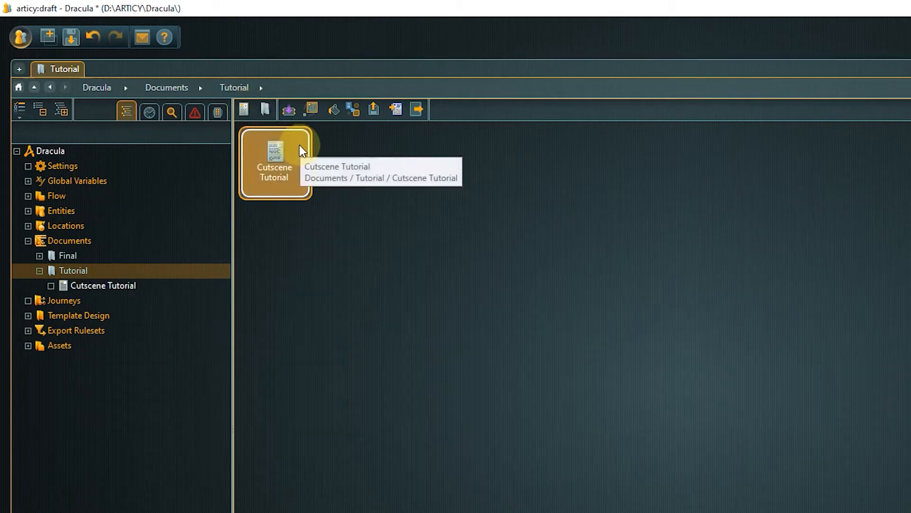
Open the Cutscene Tutorial document in the document editor
double_click(274, 162)
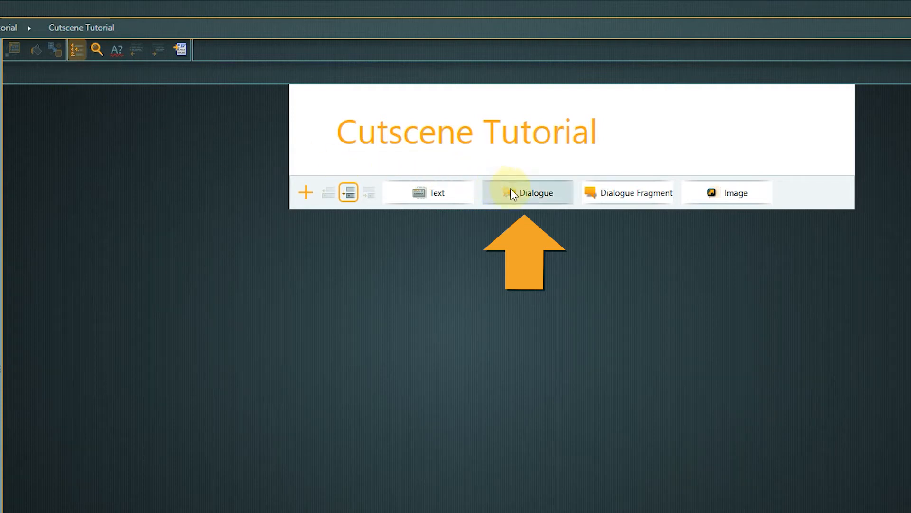
Add a dialogue 'In the home of Mina Harker' described as Van Helsing visiting Mina about Dracula, set to receive children
click(527, 192)
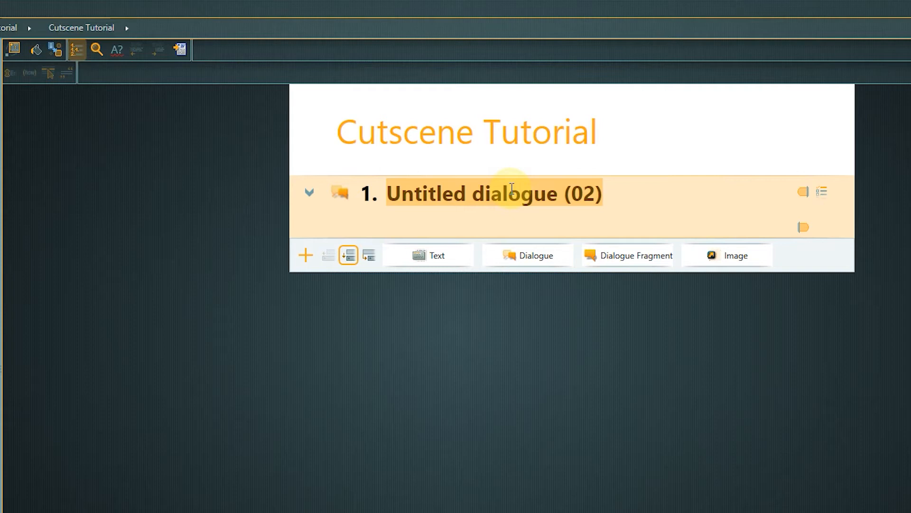
text(In the home of Mina Harker)
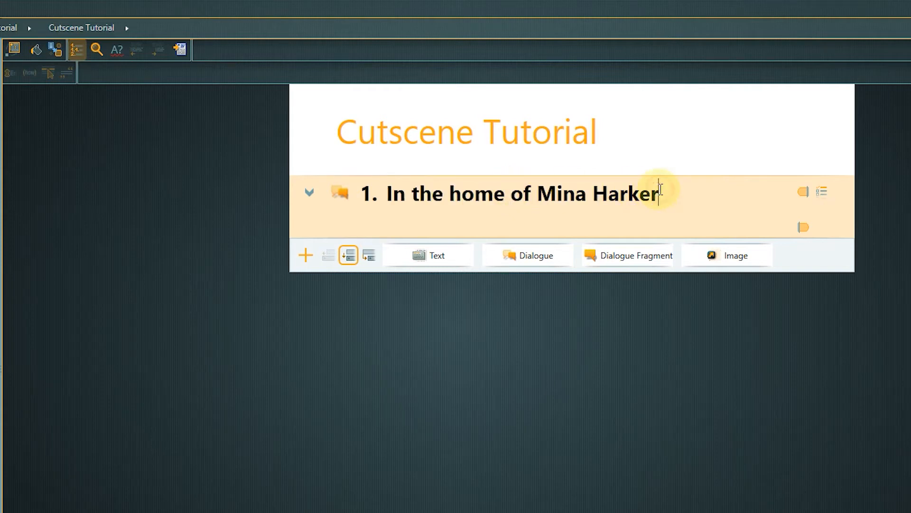
text(Van Helsing visits Mina in her home to discuss the looming confrontation with Dracula)
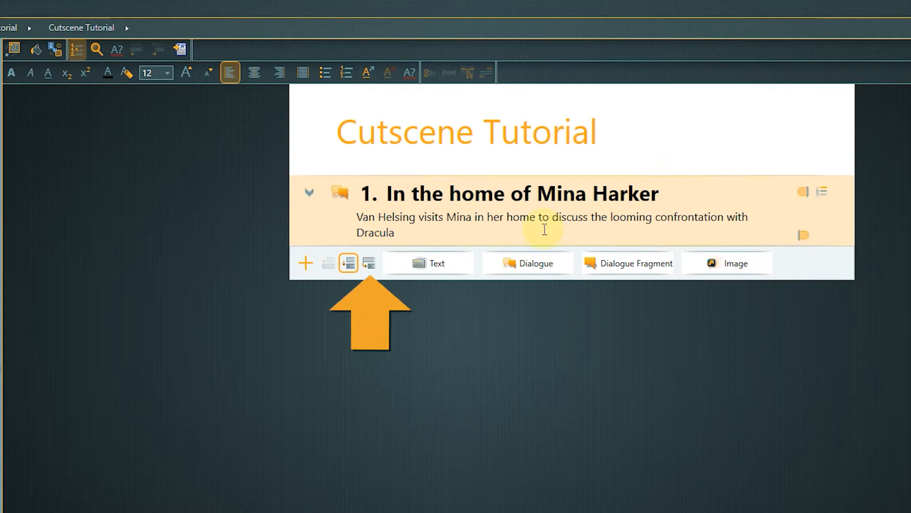
click(369, 263)
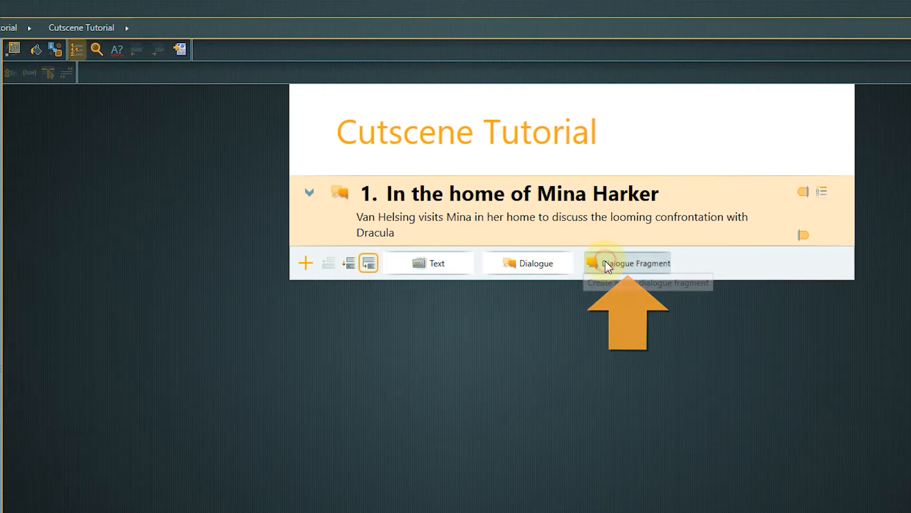
Add dialogue fragments spoken by Van Helsing and then Mina Harker about confronting Dracula
click(635, 263)
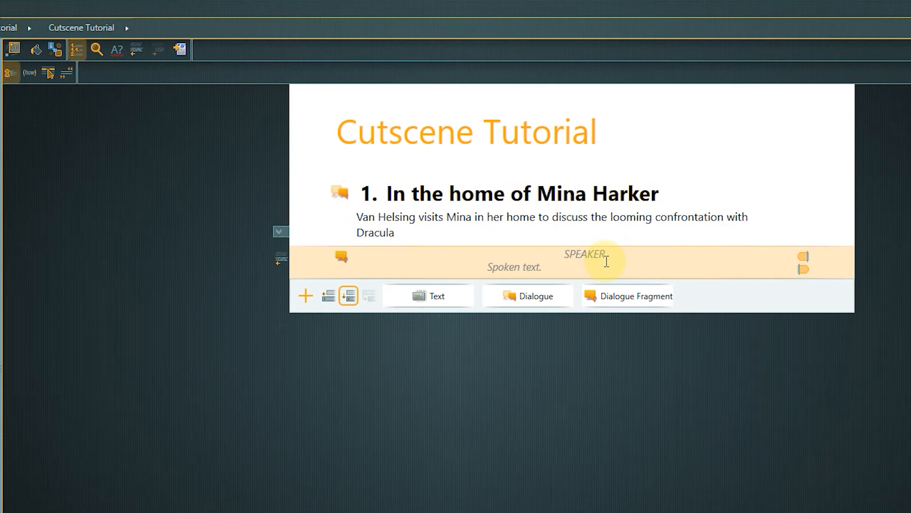
text(V)
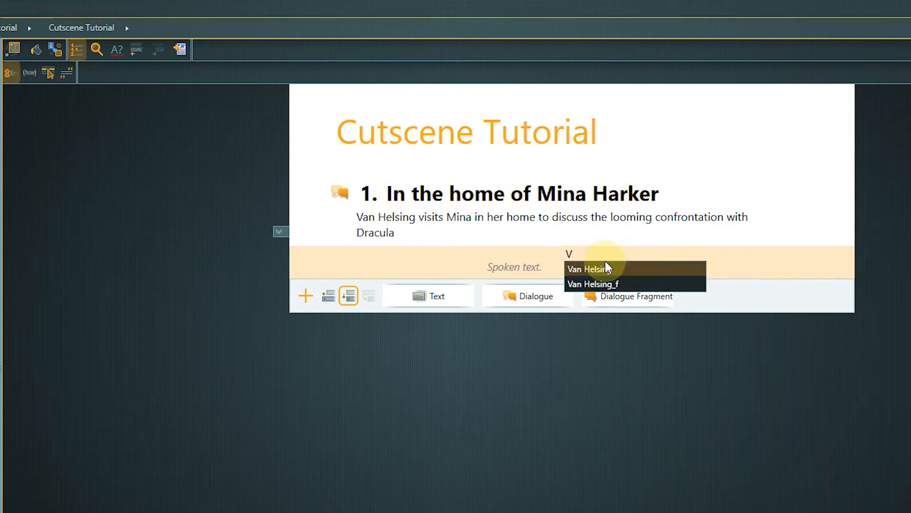
click(588, 268)
text(Oh my dear Mina, I really think it is too early for you to confront Dracula again. There is so much more I need to teach you.)
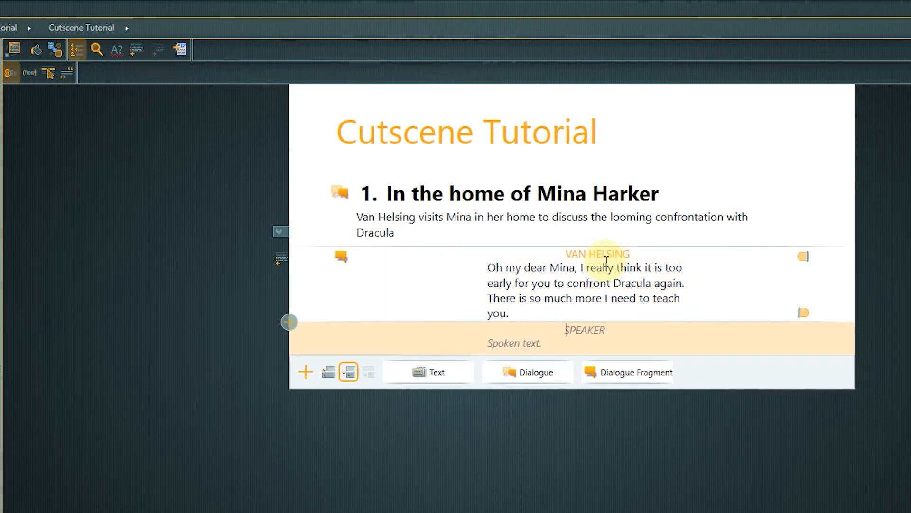
text(MINA HARKER)
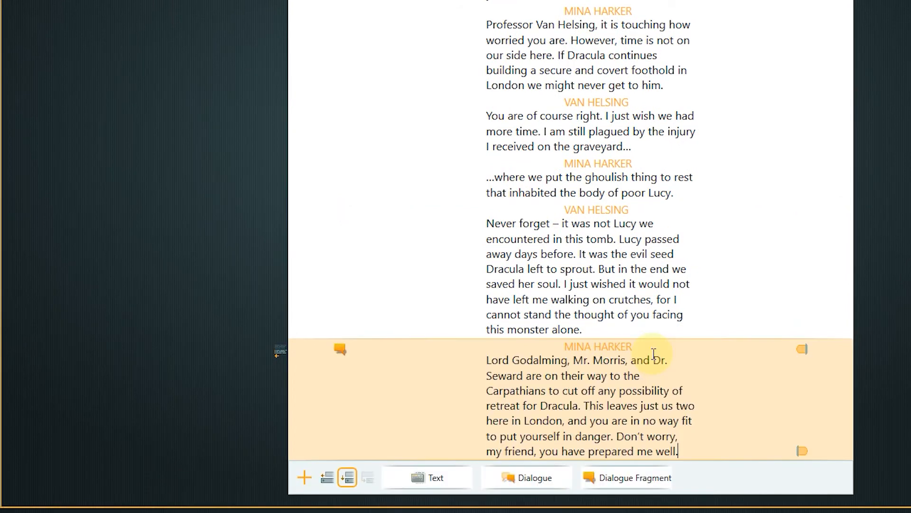
Start a new fragment after Mina's speech with stage directions added
key(tab)
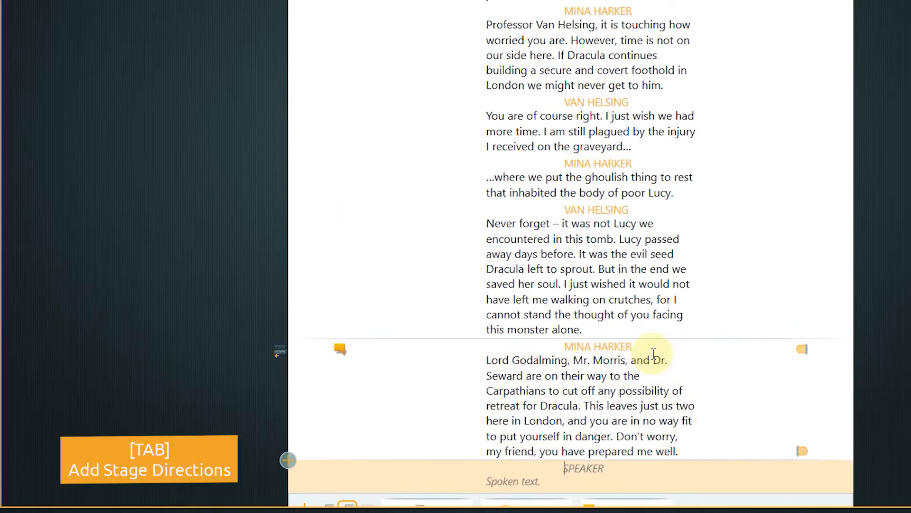
key(tab)
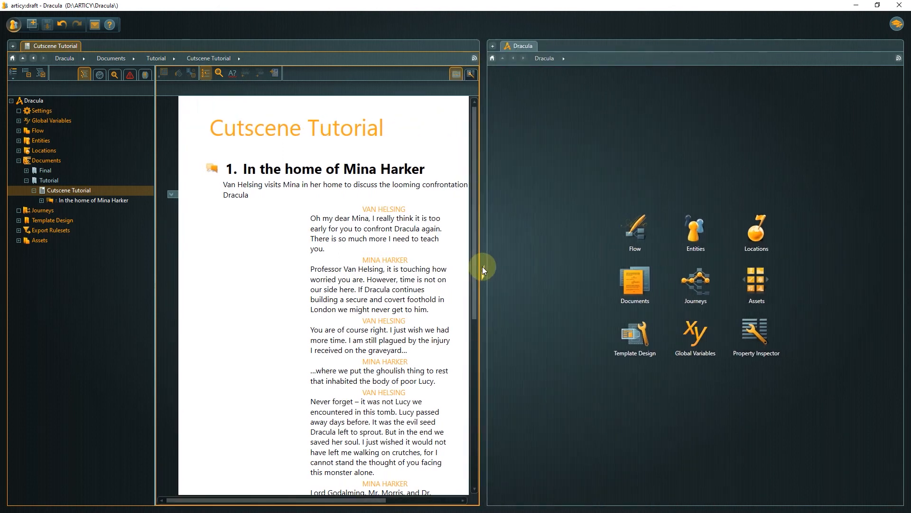
Show the Tutorial flow with its First Meeting and Cutscene nodes beside the document
click(634, 229)
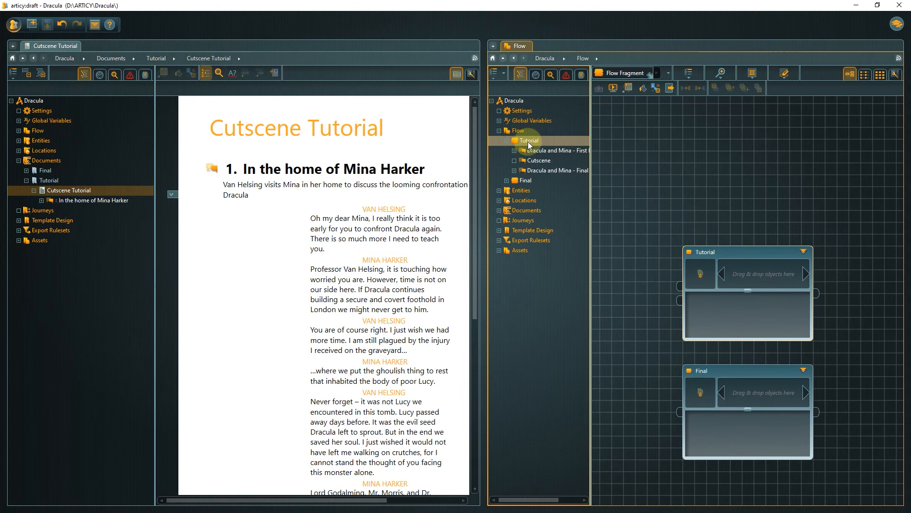
double_click(528, 141)
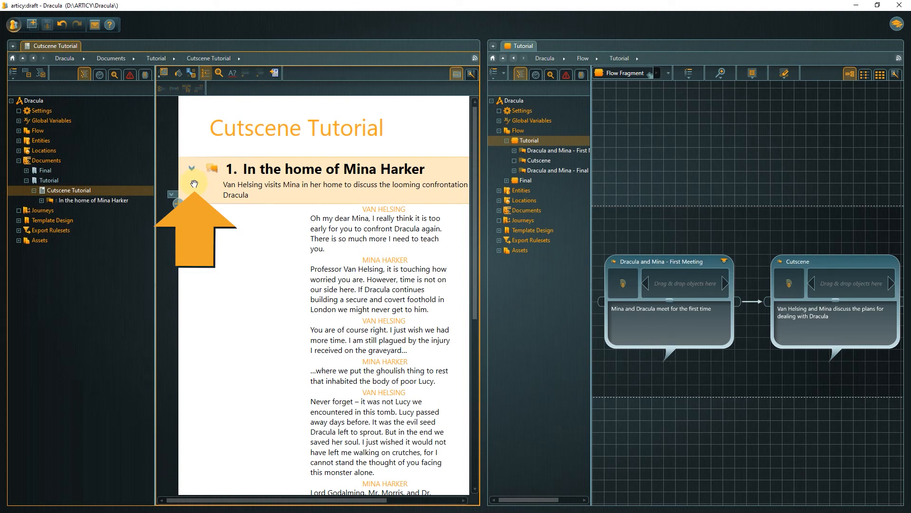
click(244, 194)
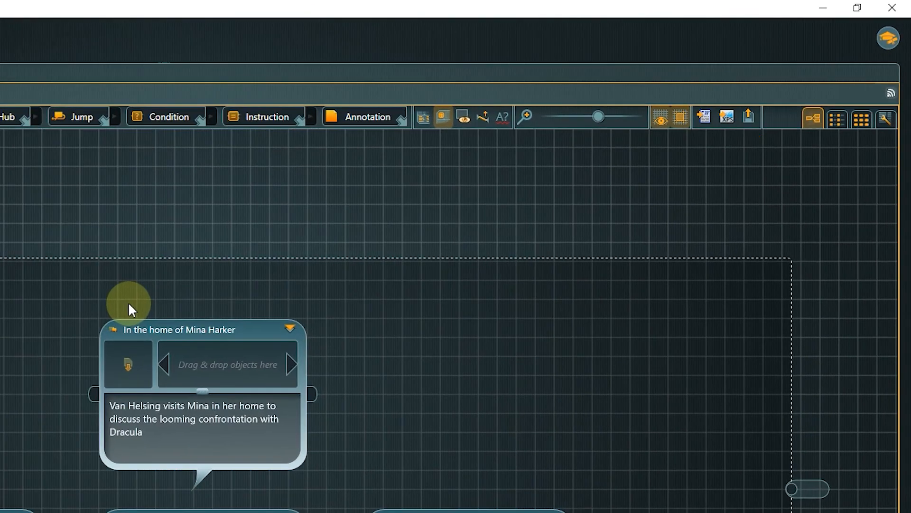
click(749, 115)
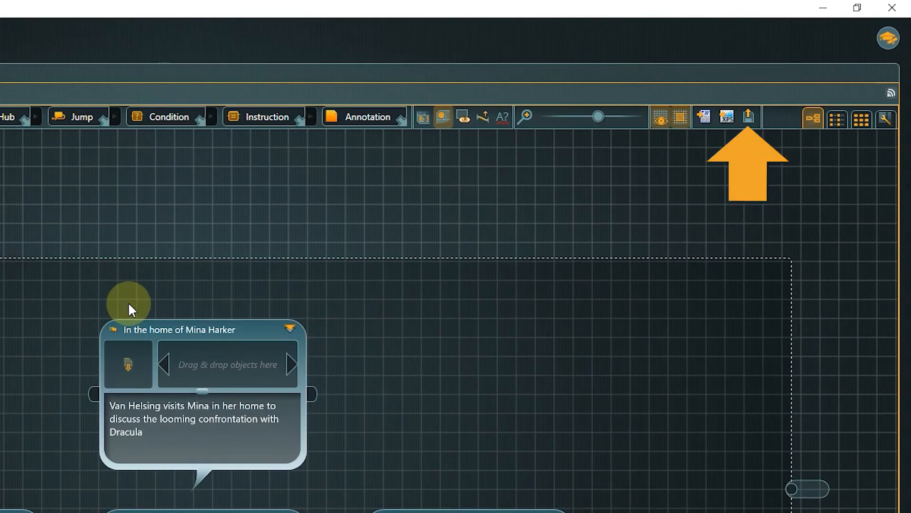